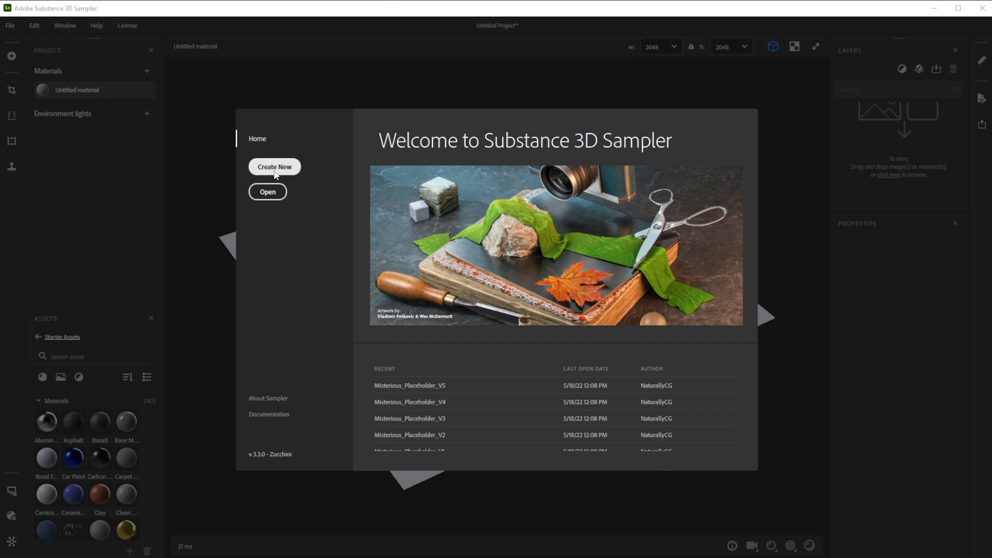
# Create a new untitled material project from the Welcome screen
pyautogui.click(274, 166)
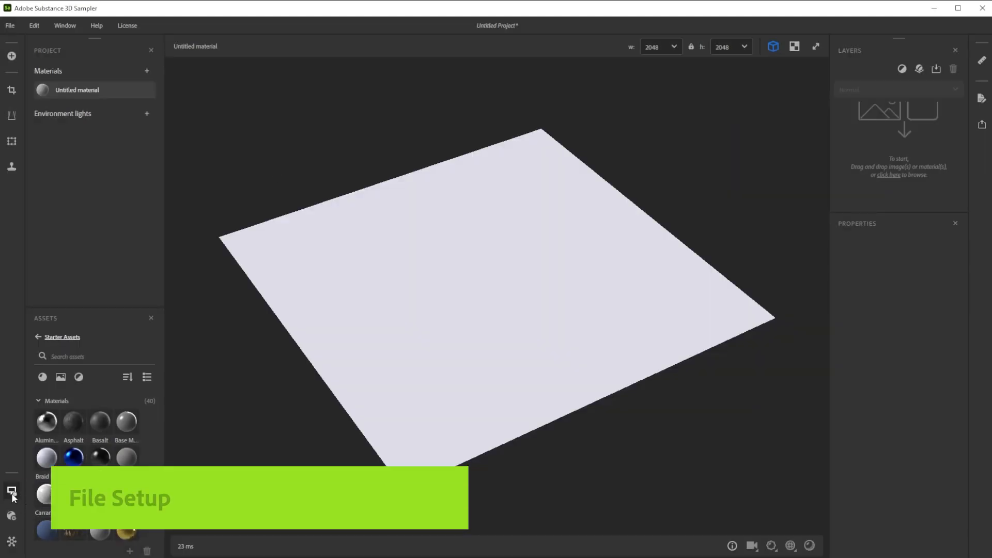
pyautogui.click(10, 492)
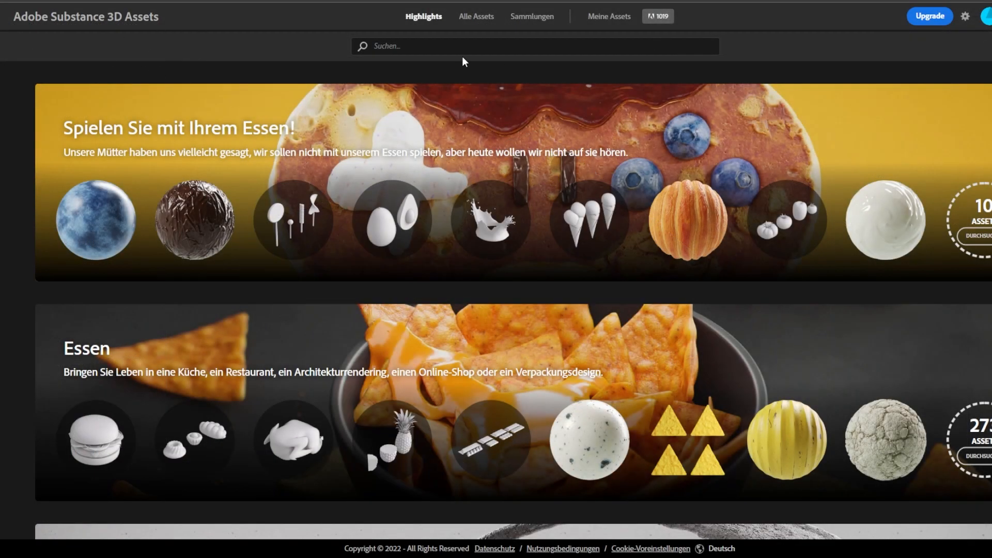
# Search Substance 3D Assets for "Portasanta Marble"
pyautogui.write('Portasanta Marble')
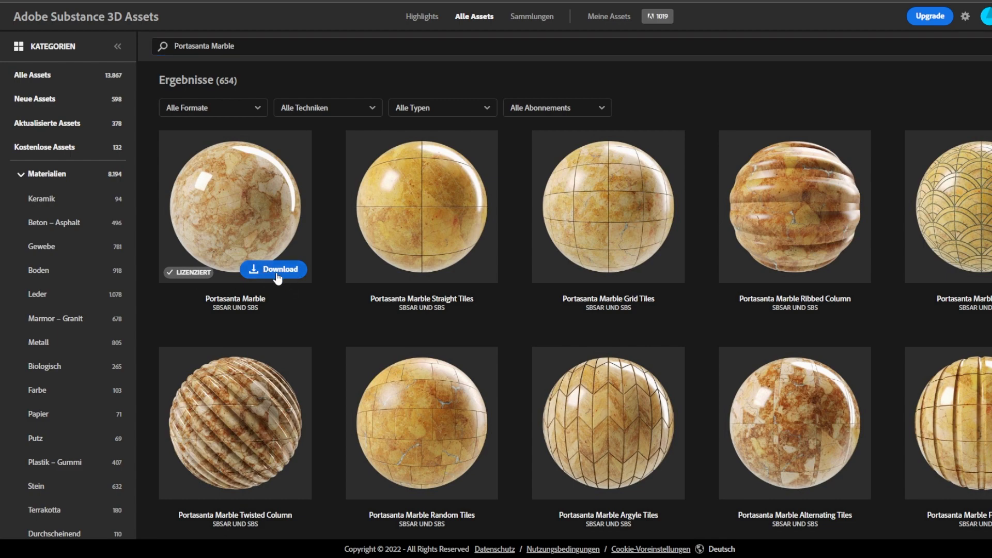
pyautogui.moveTo(203, 281)
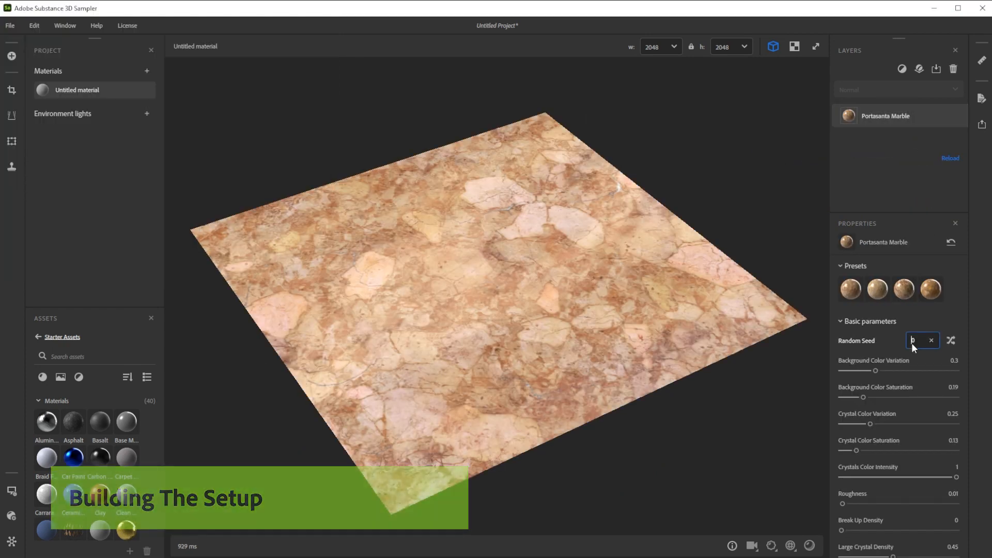
# Set the Portasanta Marble layer's Random Seed to 10500 and prepare to rename the material
pyautogui.write('10')
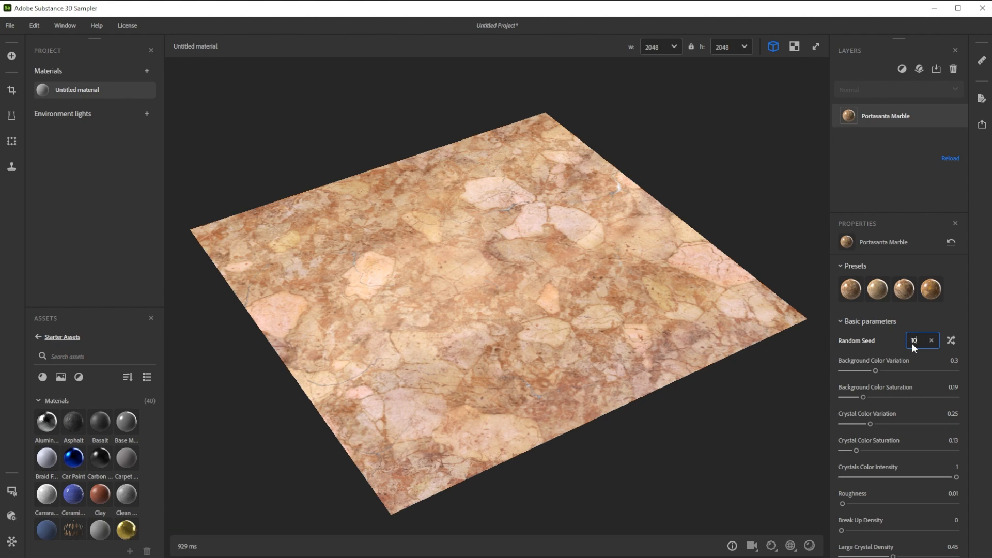
pyautogui.write('0500')
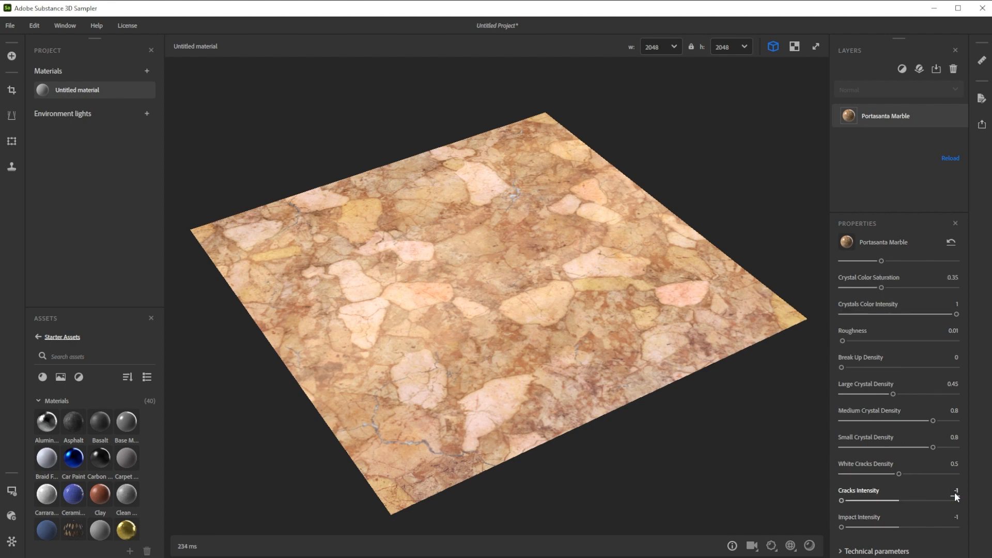
pyautogui.rightClick(68, 90)
pyautogui.write('Marble_Floor_Tiles')
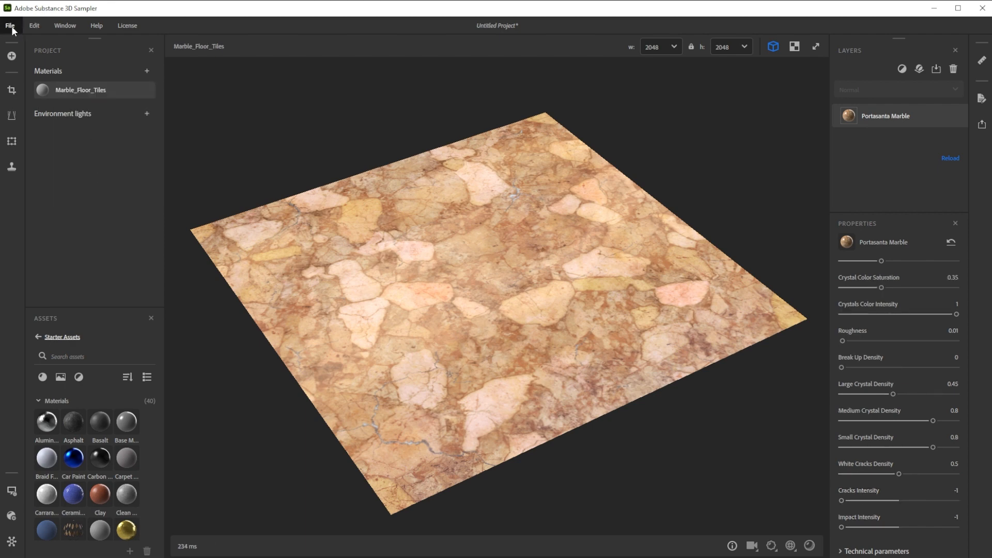
# Save the project as Marble_Floor_Tiles via File > Save As
pyautogui.click(8, 23)
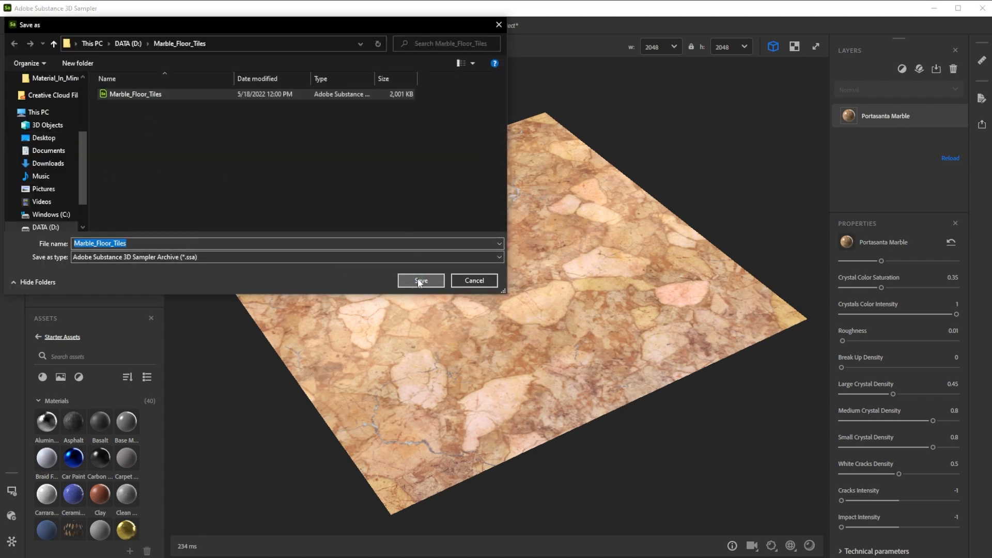
pyautogui.click(420, 281)
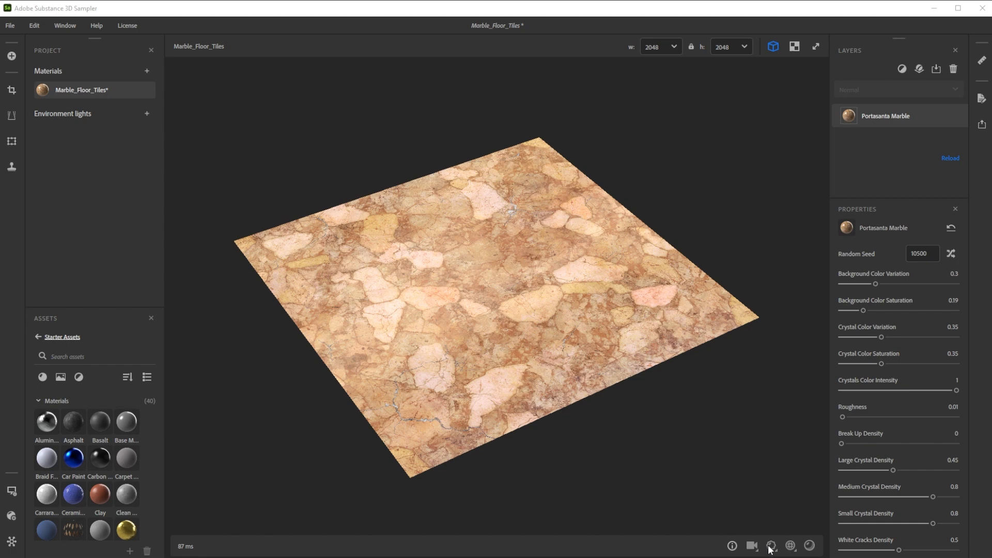
pyautogui.moveTo(773, 546)
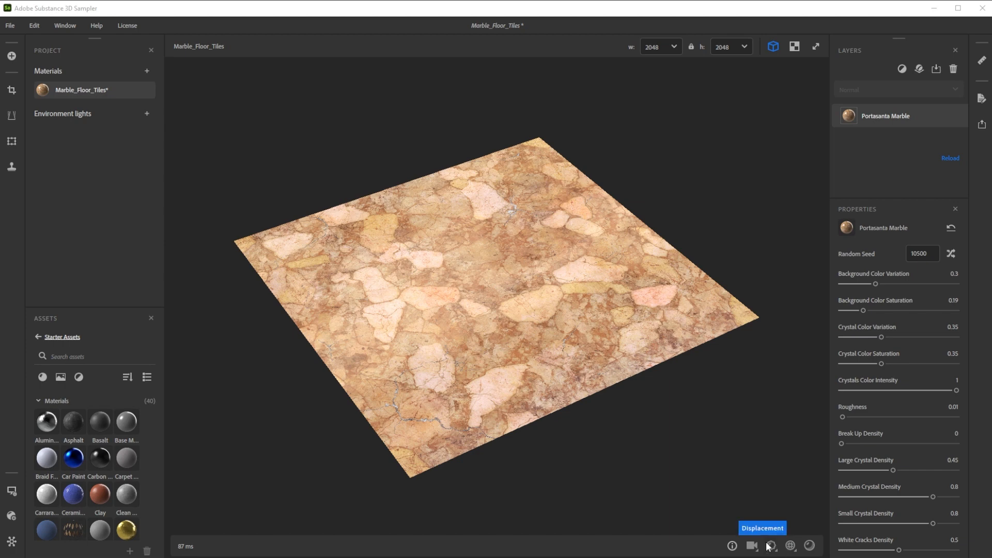
pyautogui.click(771, 545)
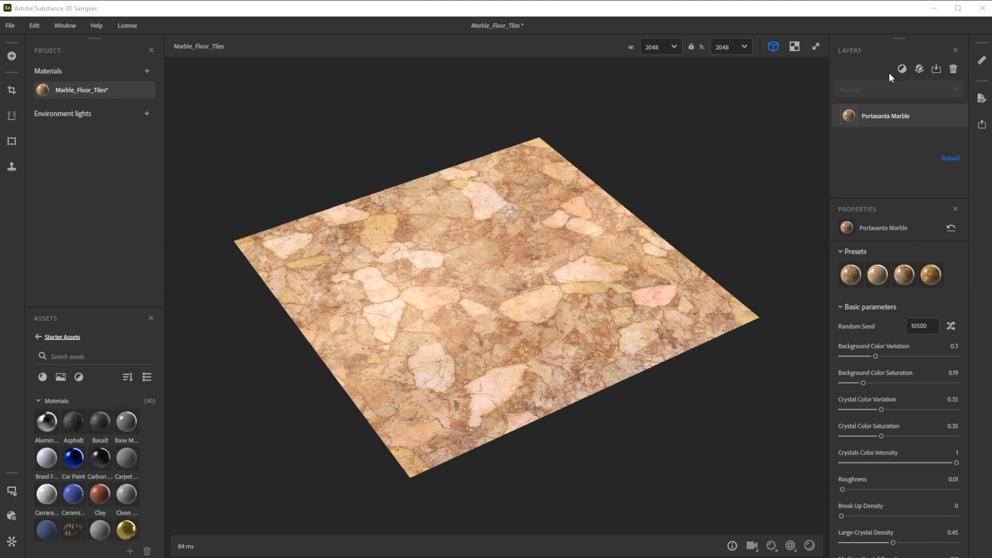
# Add a Floor Tiles layer and set Number Of Materials to 2
pyautogui.click(903, 68)
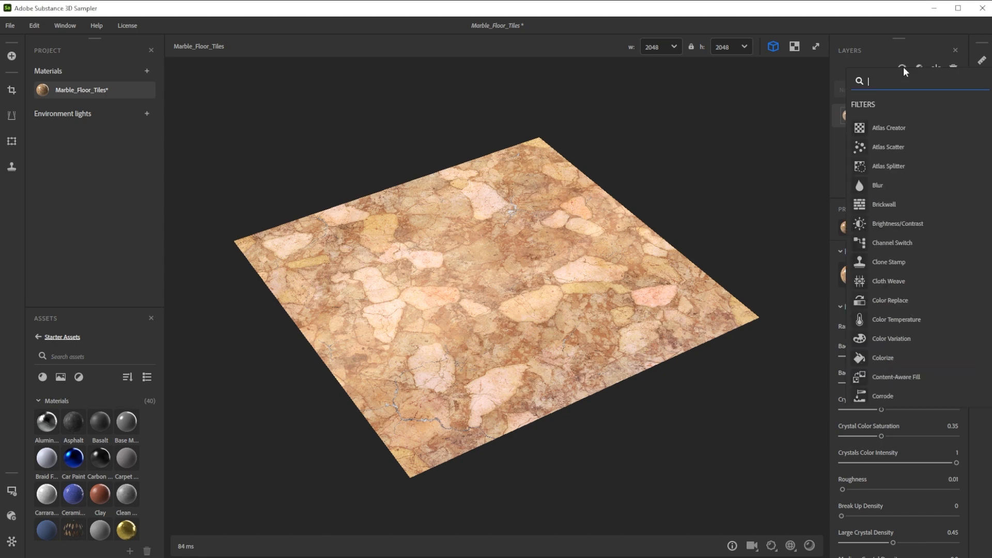
pyautogui.write('flo')
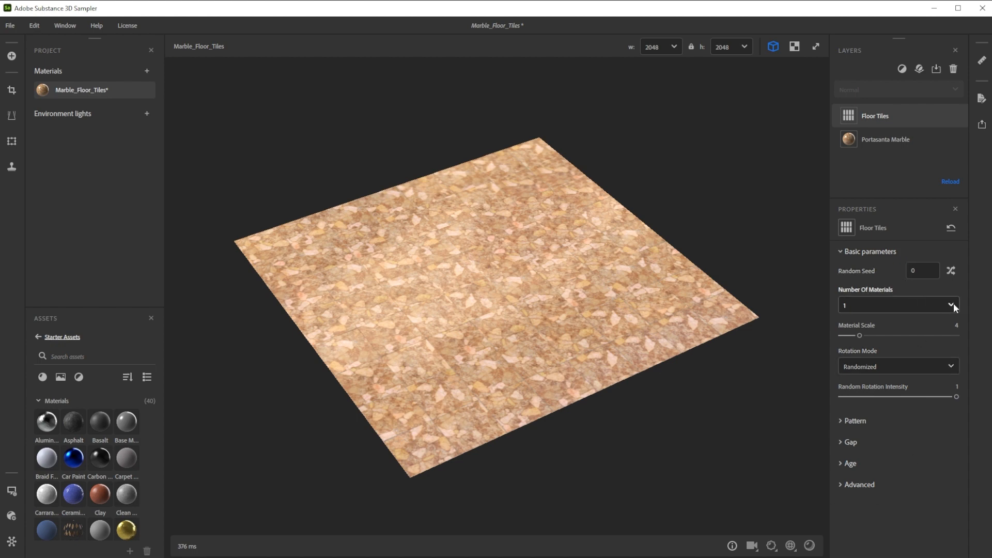
pyautogui.click(899, 303)
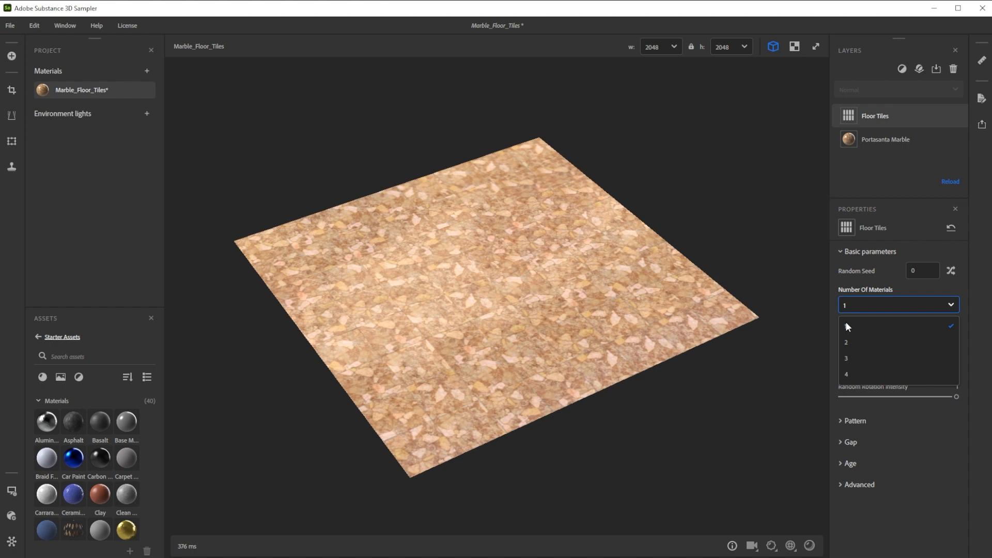
pyautogui.click(845, 342)
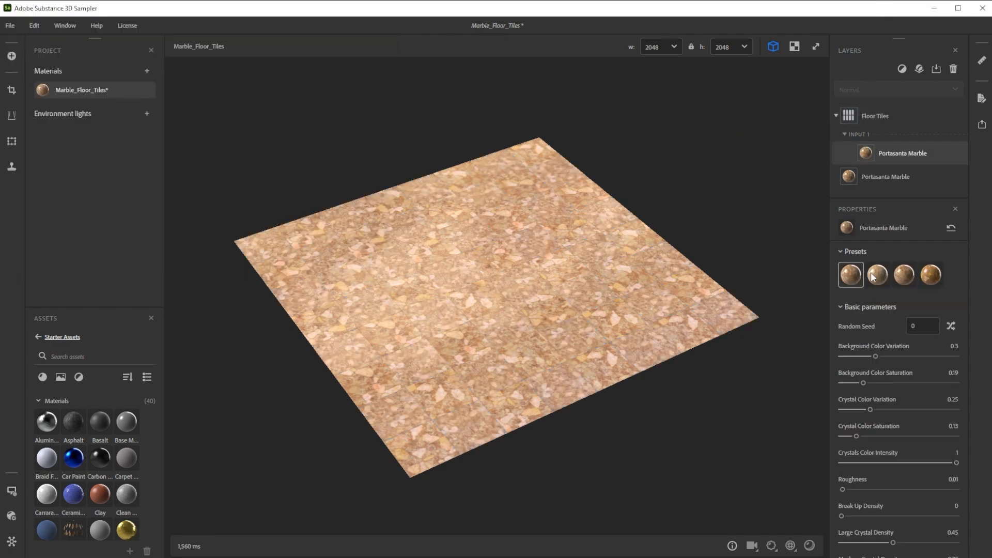
# Apply a different preset to the Portasanta Marble feeding the Floor Tiles input
pyautogui.click(953, 326)
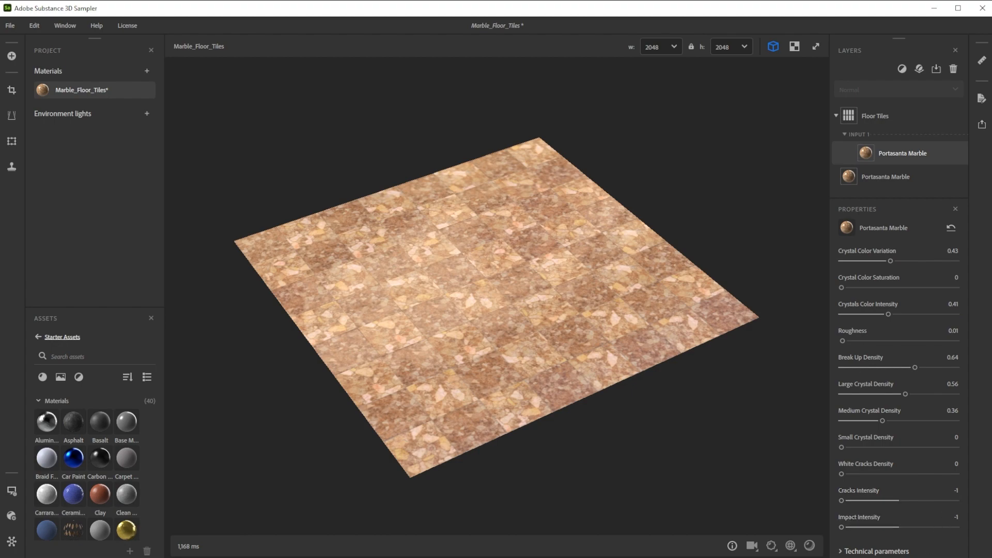
# Set Floor Tiles to Diamonds Tiles with rotated additional pattern and a Thin gap bevel
pyautogui.click(874, 116)
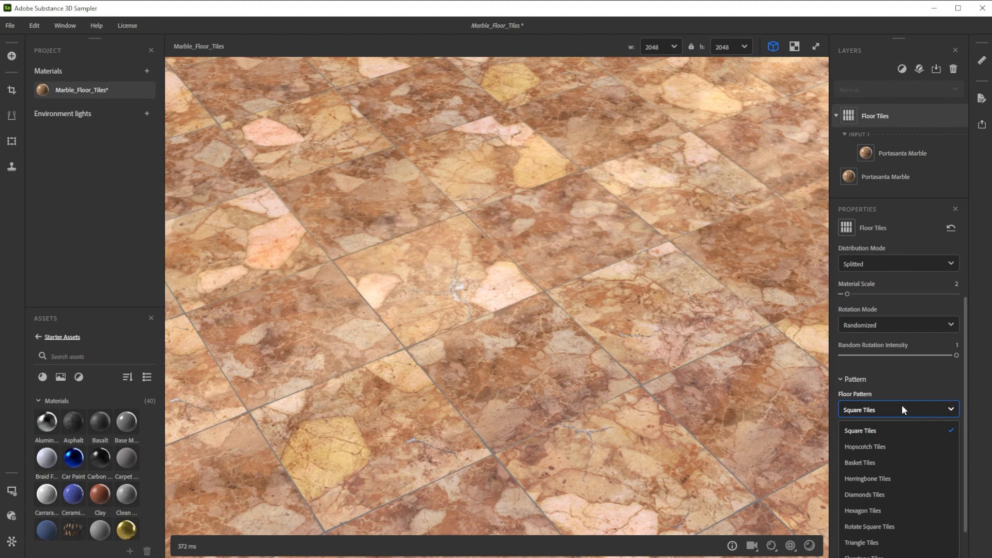
pyautogui.click(864, 494)
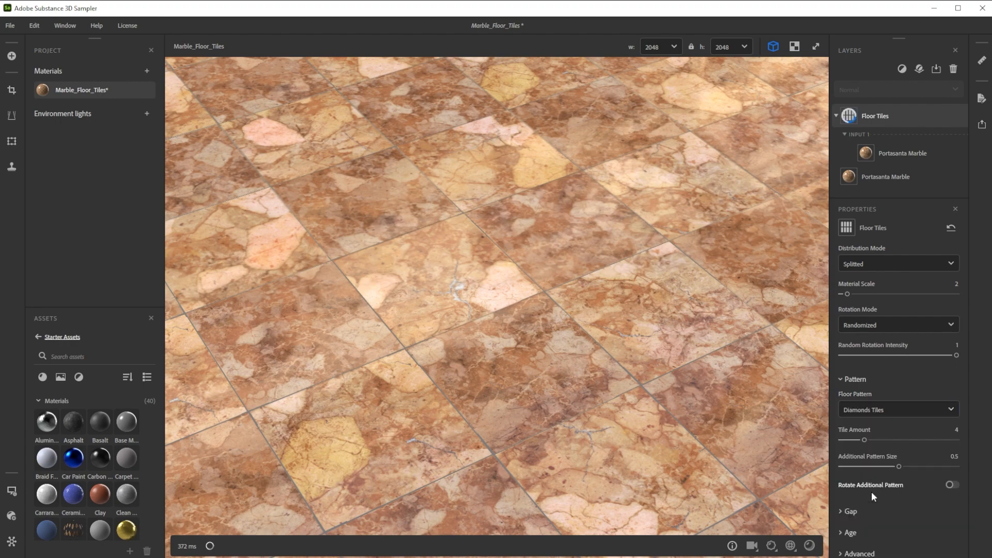
pyautogui.click(953, 484)
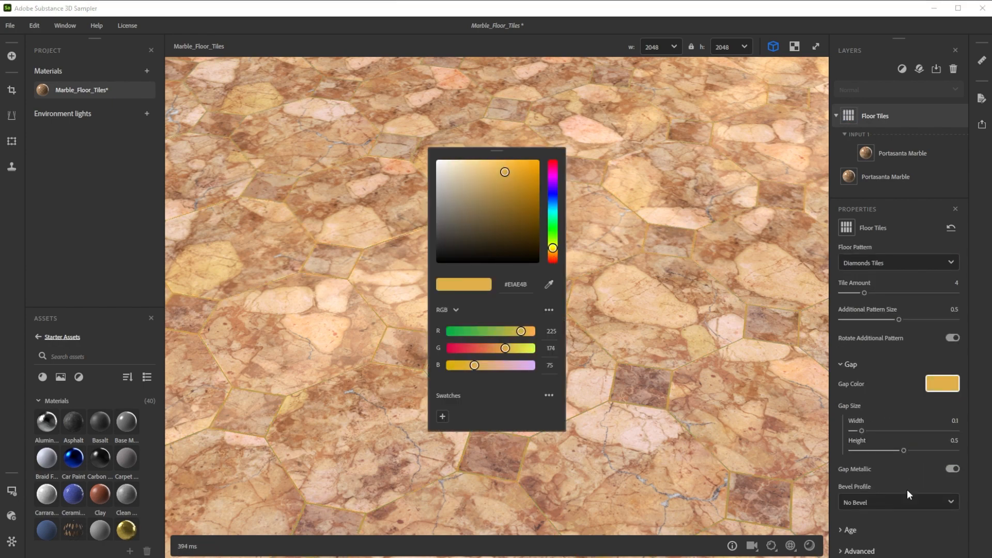
pyautogui.click(899, 502)
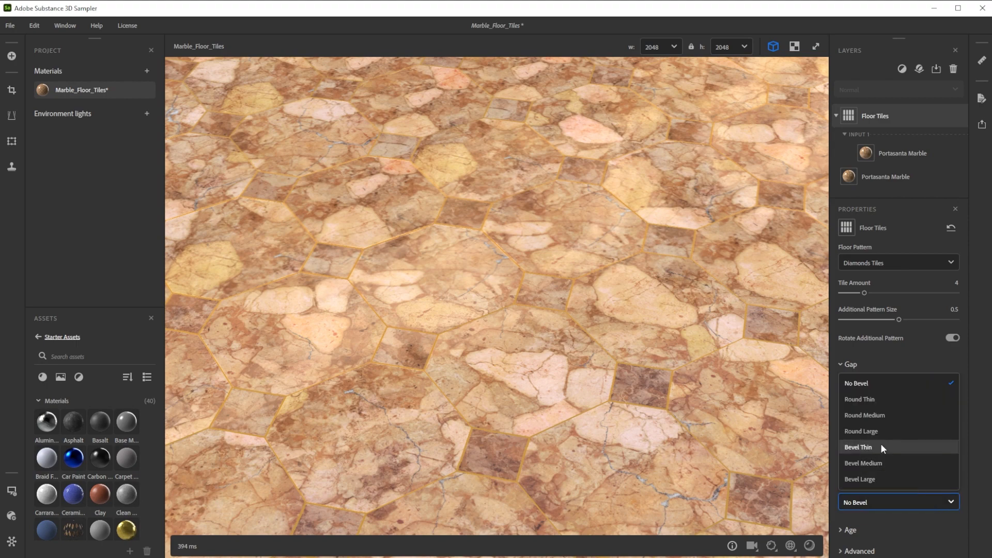
pyautogui.click(859, 446)
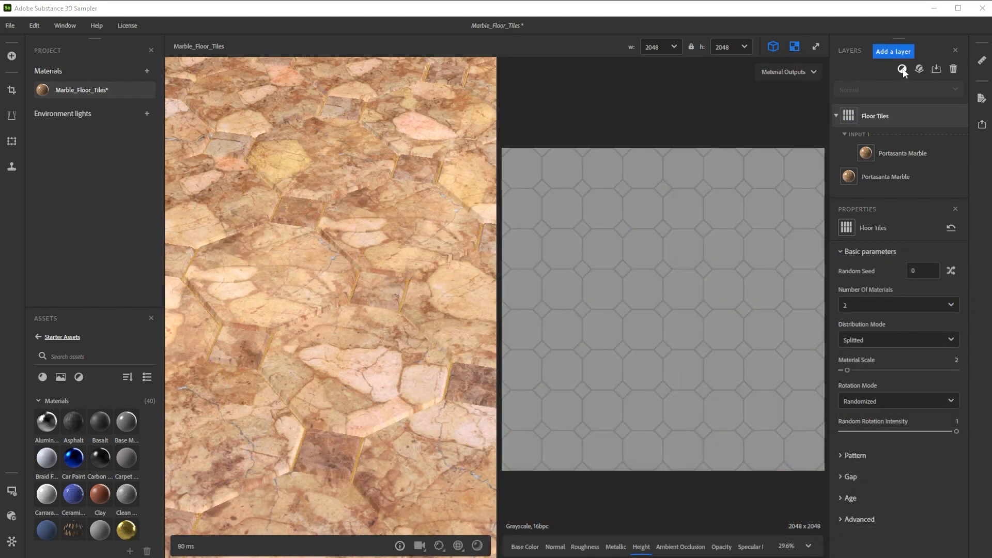
# Add a Normal/Height Adjustment layer with height adjustment on and adjust the preview height scale
pyautogui.click(901, 68)
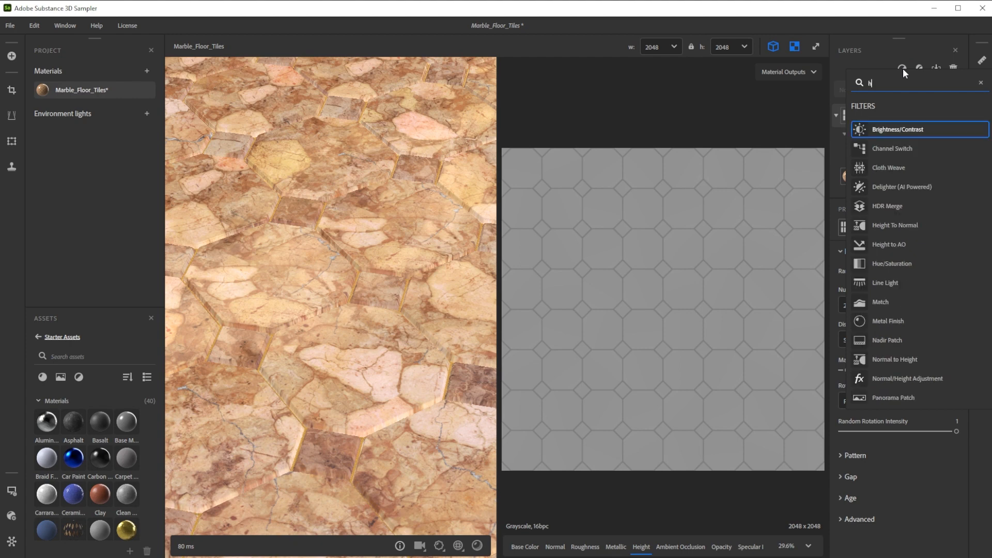
pyautogui.write('eight')
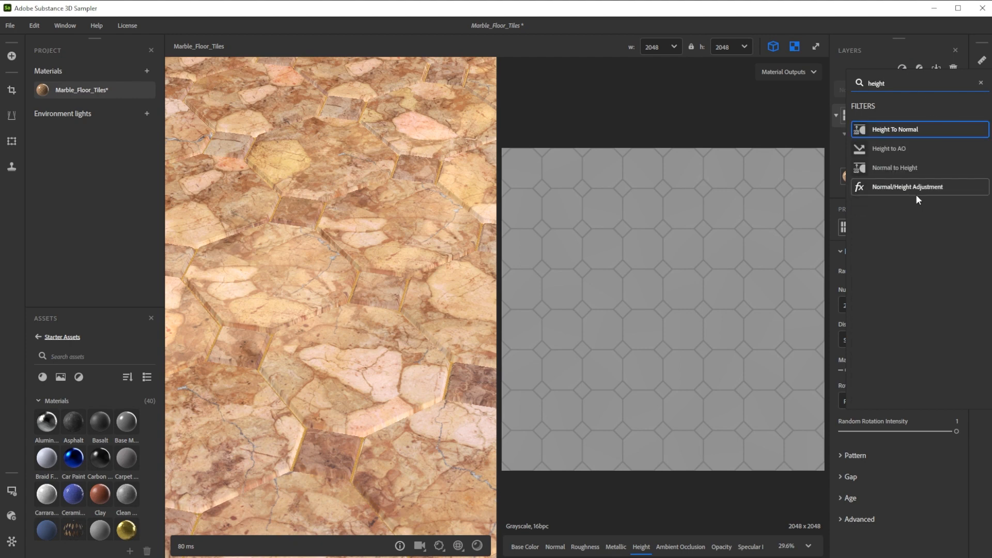
pyautogui.click(909, 186)
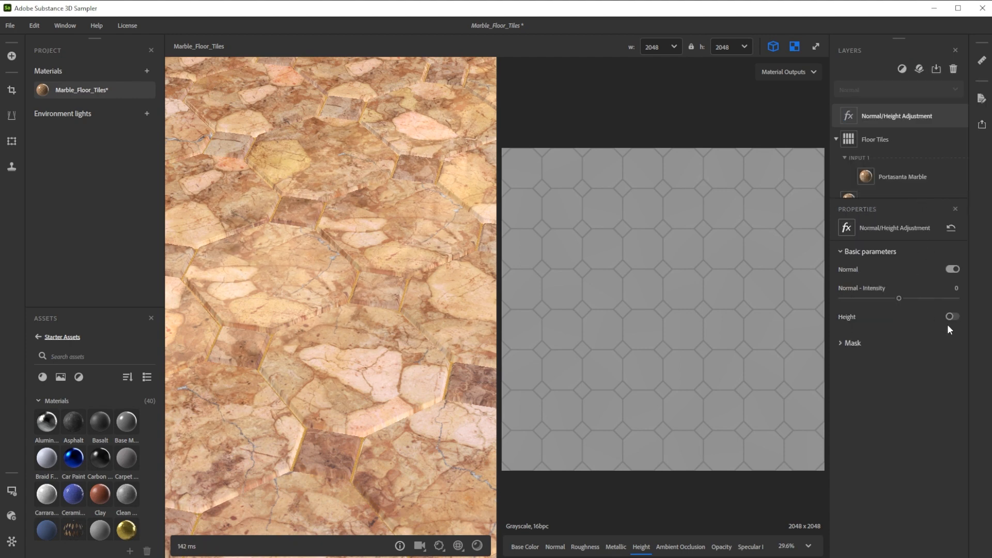
pyautogui.click(953, 316)
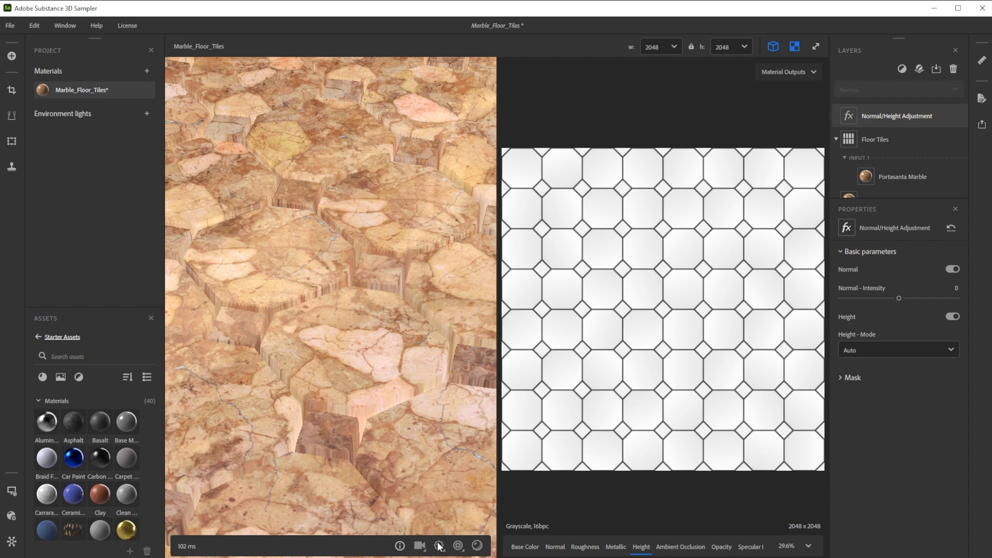
pyautogui.click(438, 545)
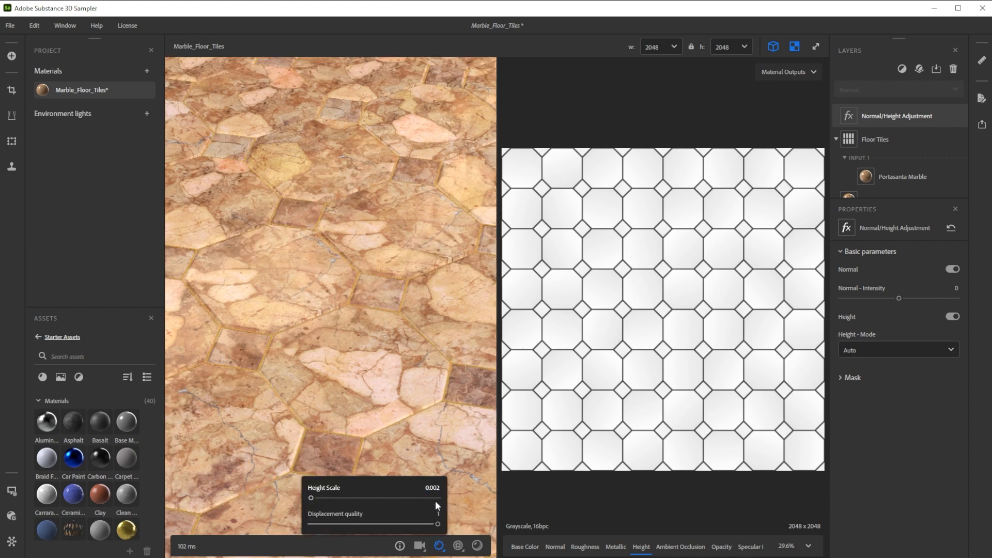
pyautogui.click(680, 547)
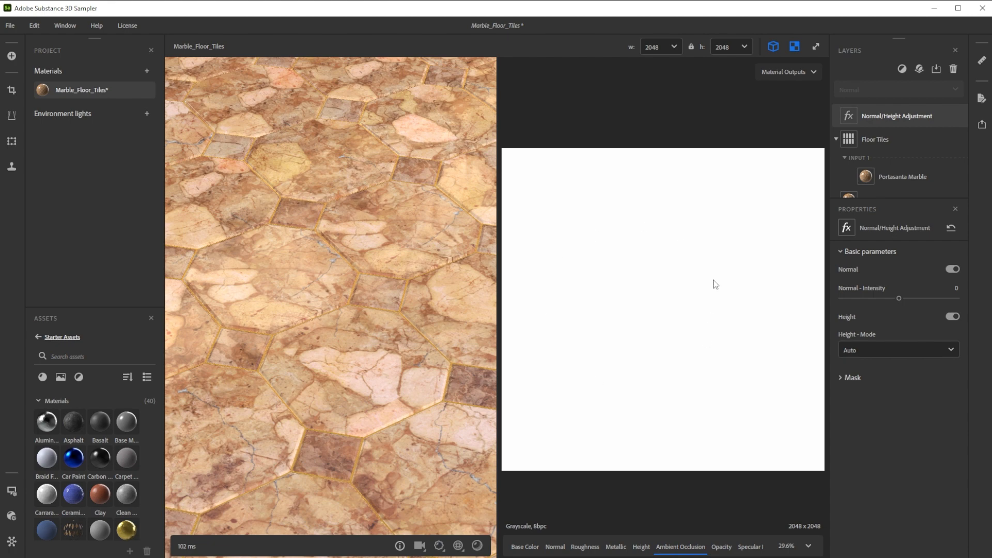
pyautogui.moveTo(901, 71)
pyautogui.write('hei')
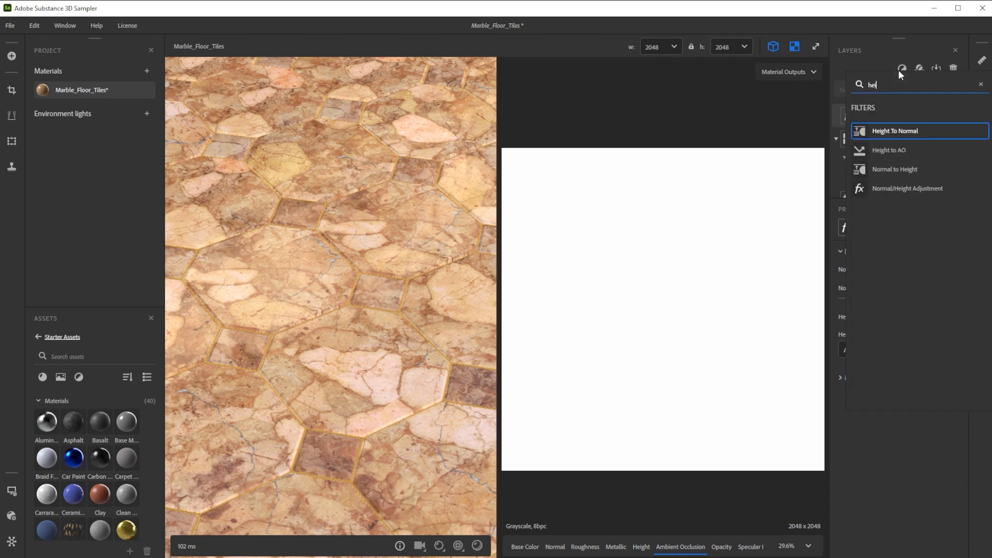
# Add a Height to AO filter using Height & Normal mode, Uniform distribution and 0.05 intensity
pyautogui.click(887, 150)
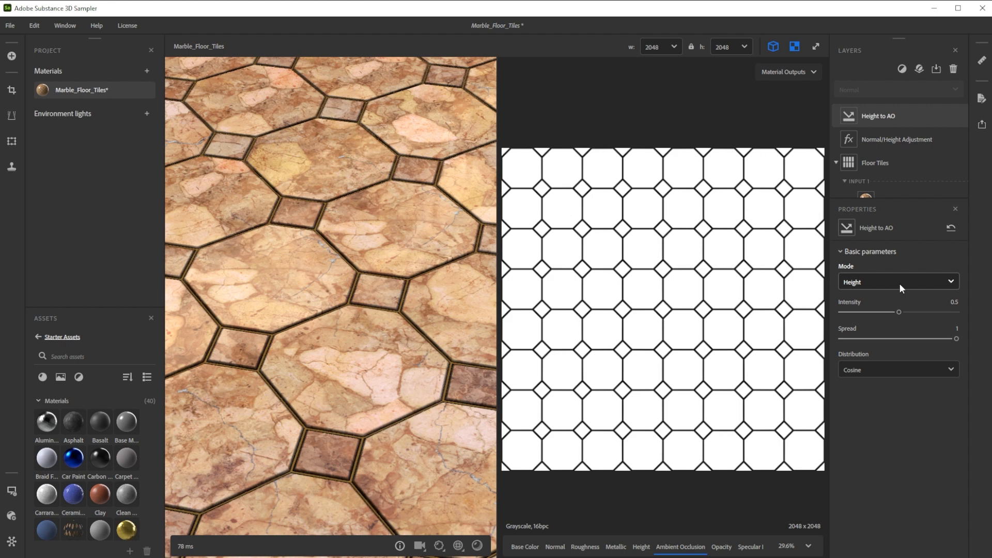
pyautogui.click(898, 281)
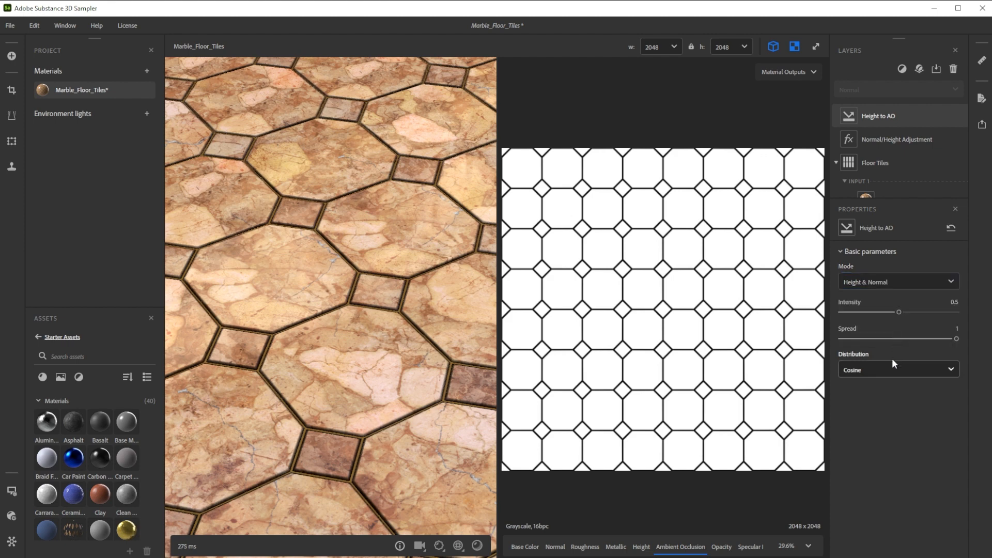
pyautogui.click(898, 369)
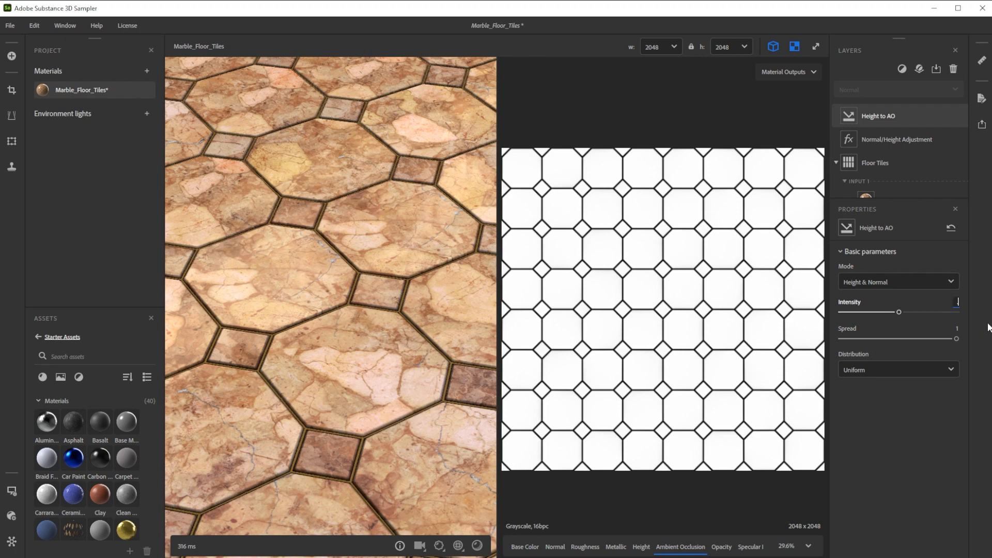
pyautogui.moveTo(899, 311); pyautogui.dragTo(847, 311)
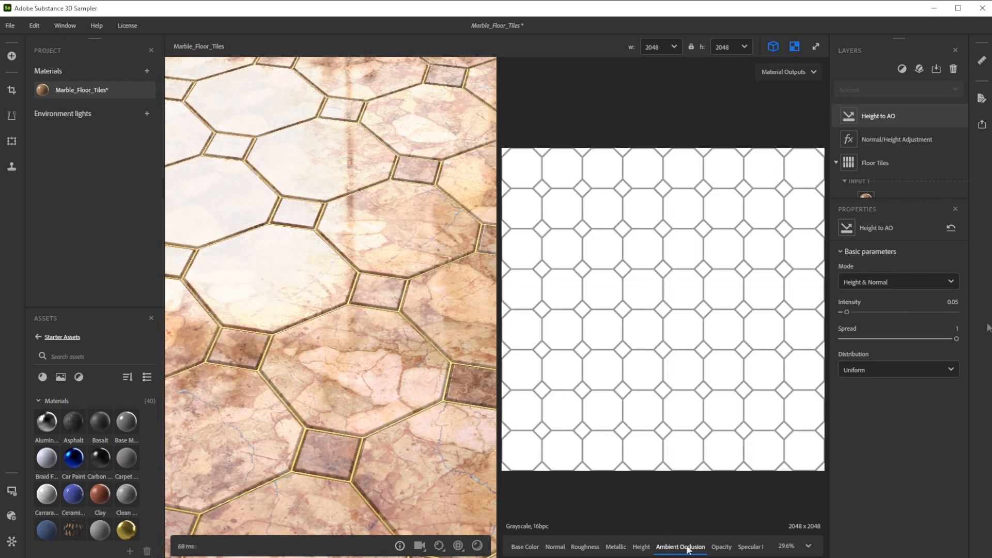
# Show the roughness map and add a Channel Switch filter from Metallic into Roughness
pyautogui.click(584, 547)
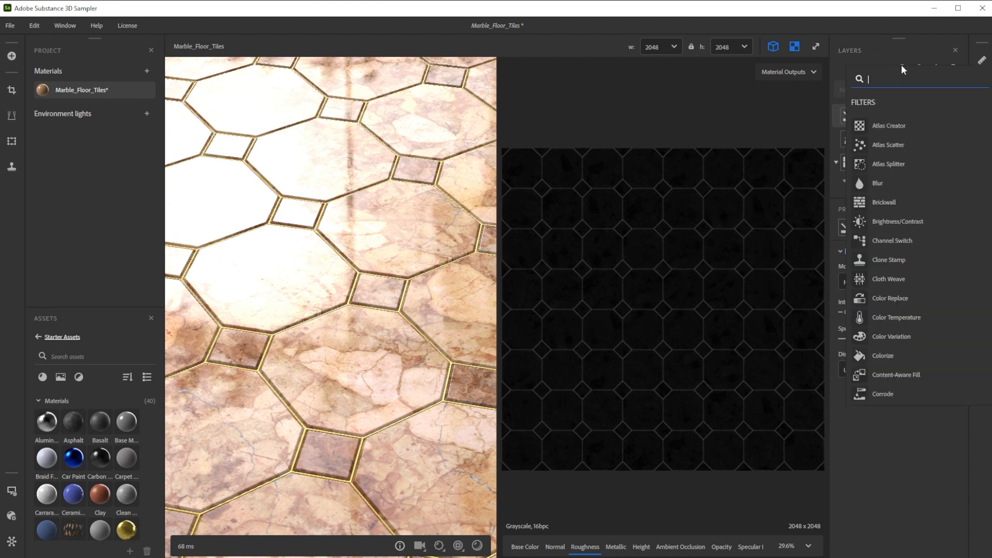
pyautogui.write('ch')
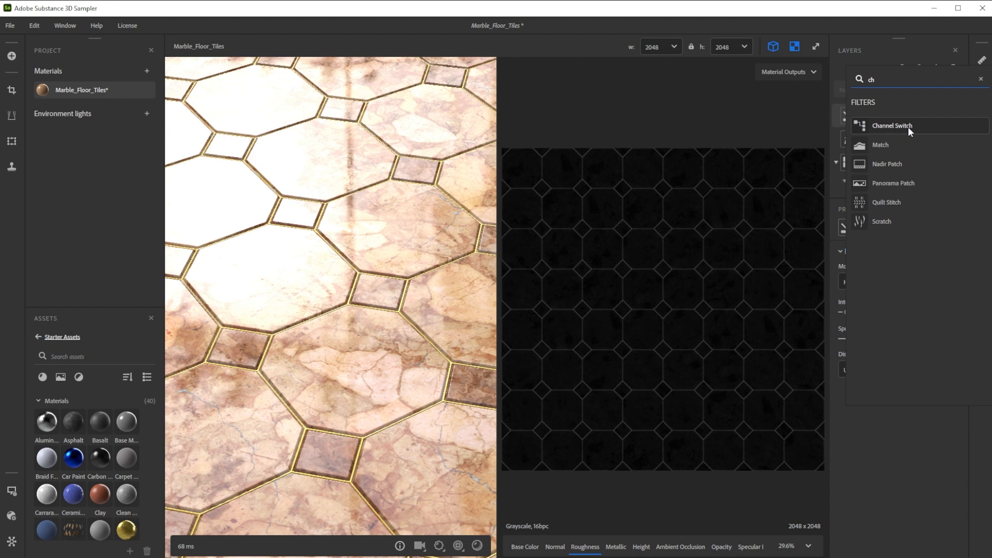
pyautogui.click(897, 125)
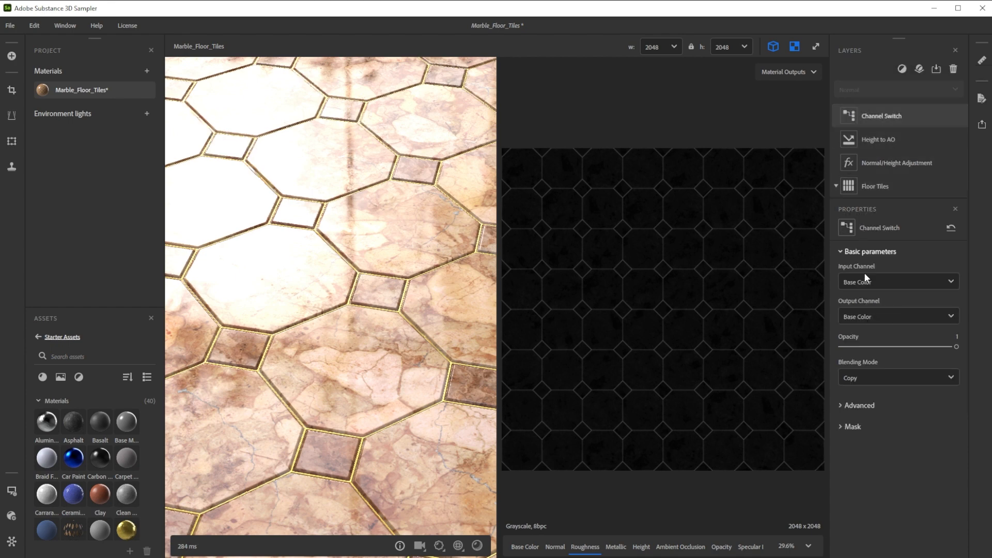
pyautogui.click(898, 281)
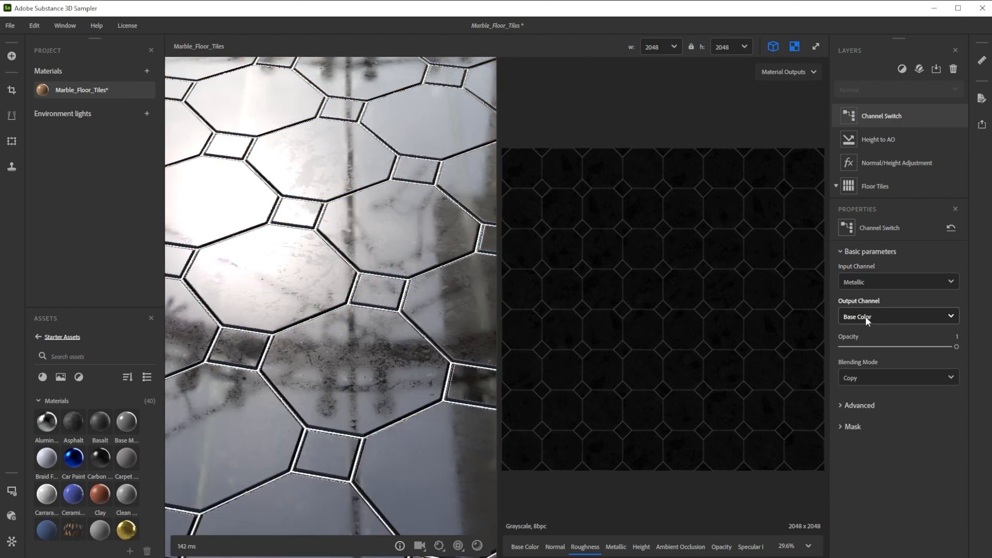
pyautogui.click(898, 316)
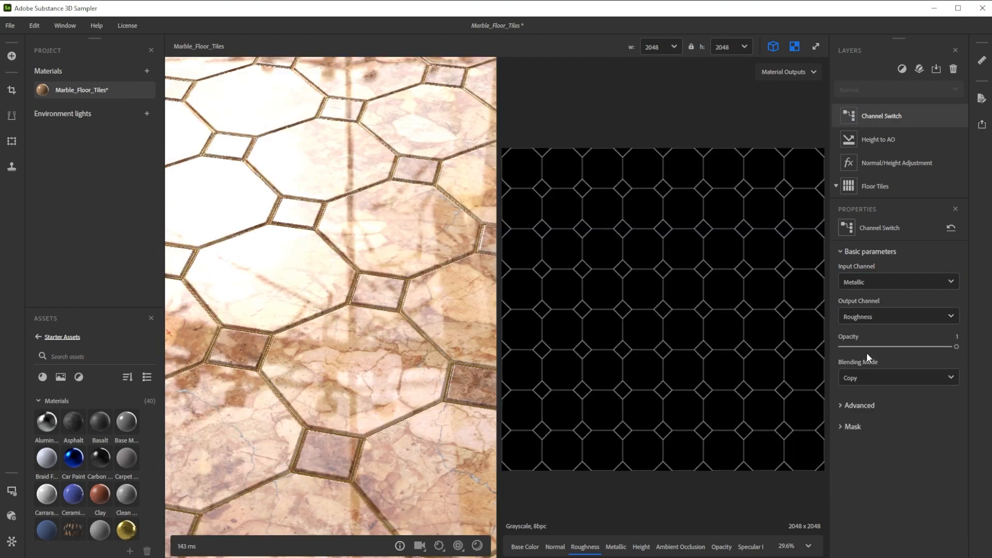
# Set the Channel Switch blending mode to Multiply at 0.5 opacity
pyautogui.click(898, 377)
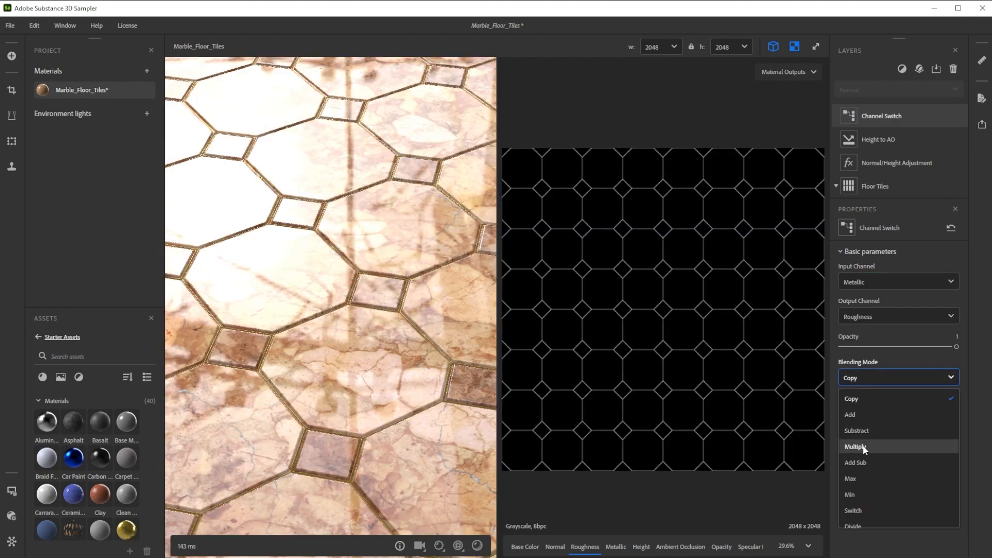
pyautogui.click(856, 447)
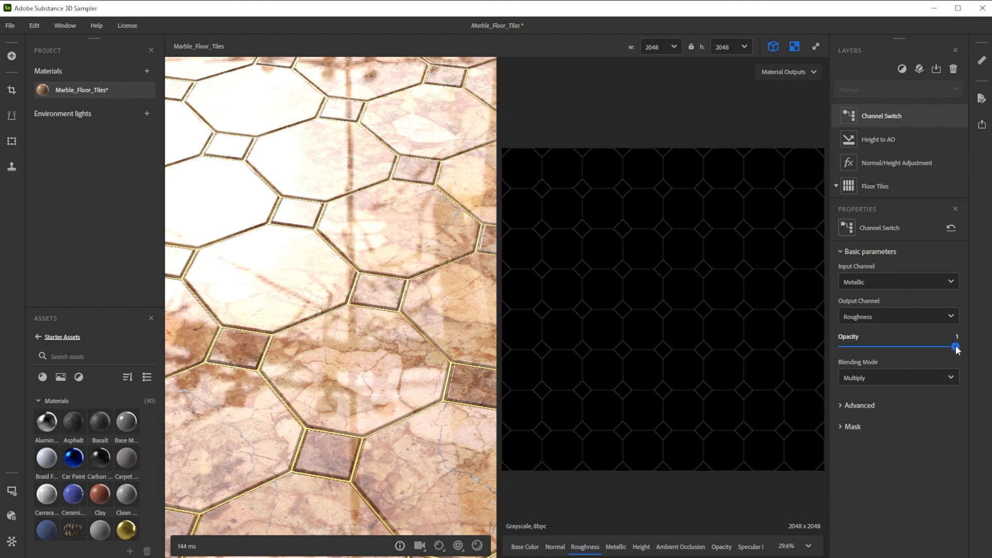
pyautogui.moveTo(954, 347); pyautogui.dragTo(957, 346)
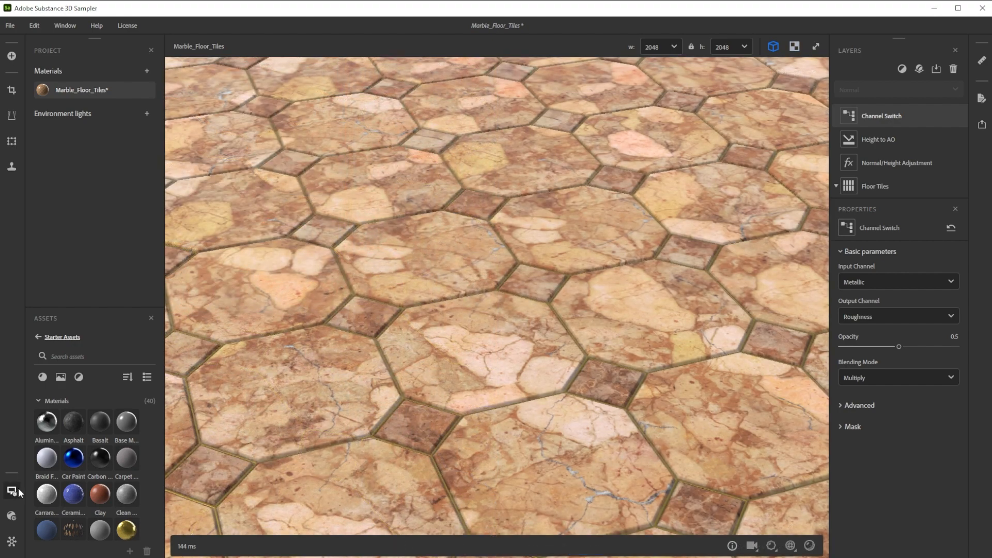
# Light the 3D preview with the Atelier environment and rotate its lighting across the tiles
pyautogui.click(10, 489)
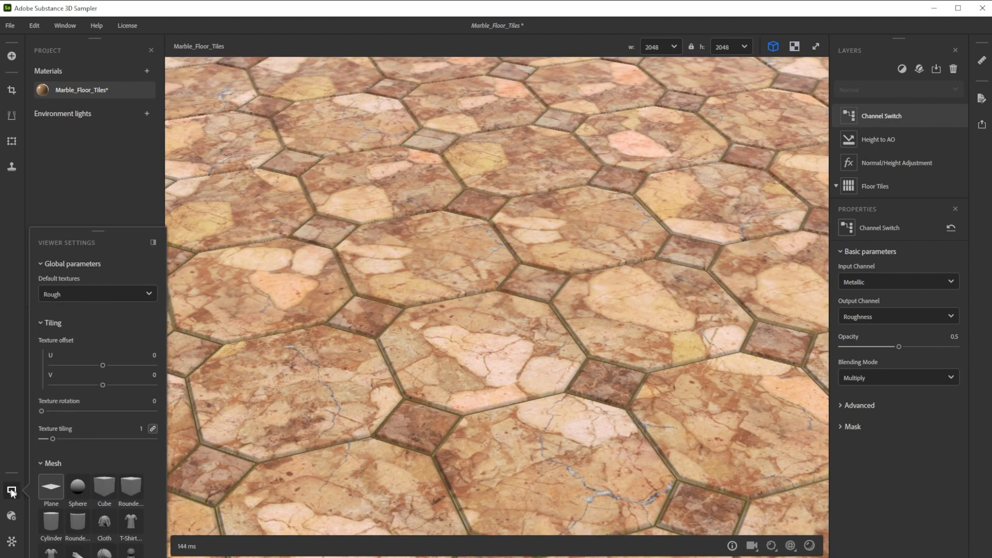
pyautogui.scroll(-3)
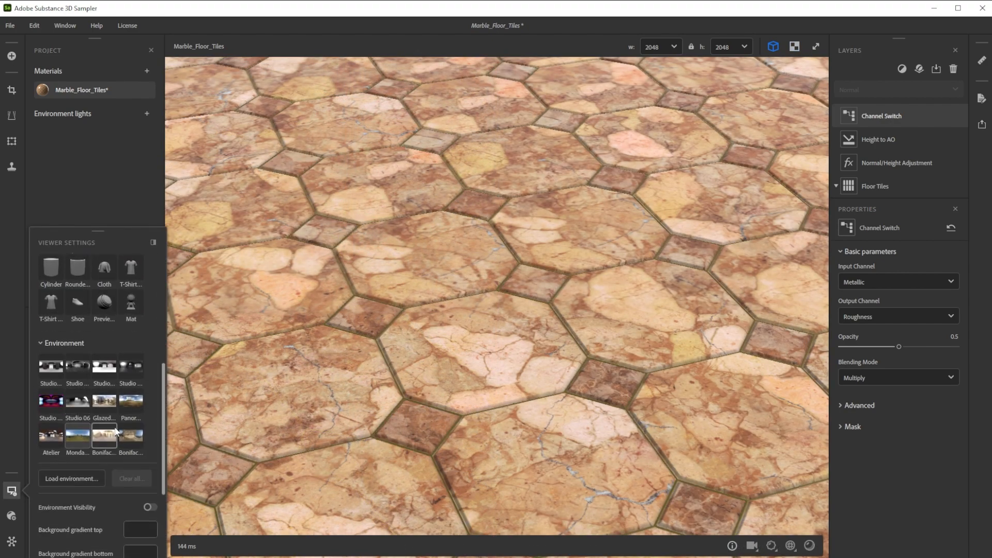
pyautogui.click(130, 401)
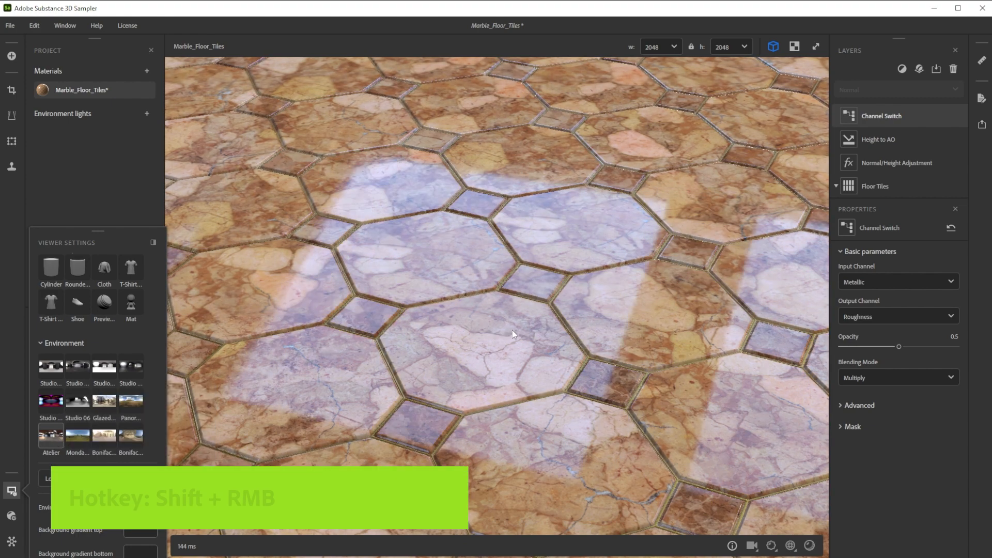
pyautogui.moveTo(513, 334); pyautogui.dragTo(445, 307)
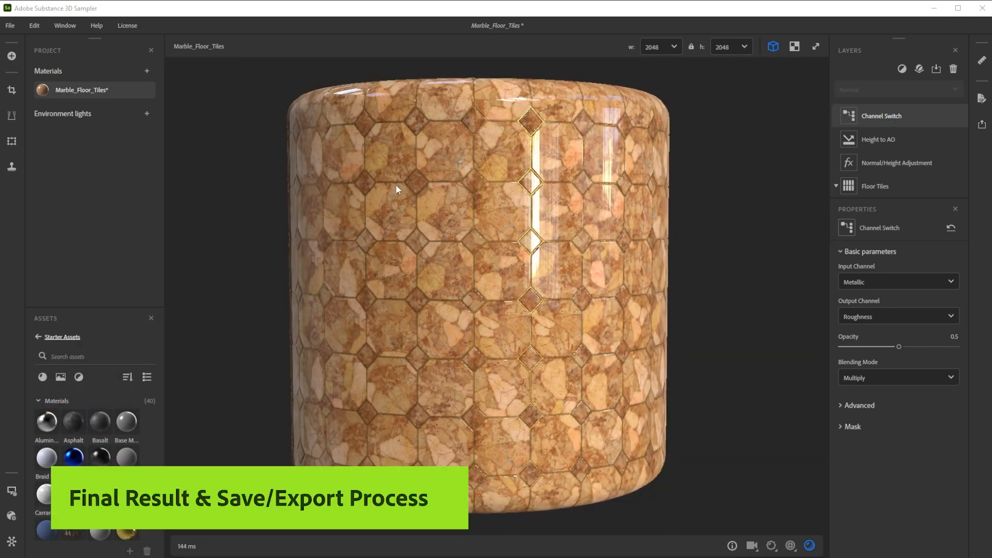
# Save the Marble_Floor_Tiles project via File > Save
pyautogui.click(6, 23)
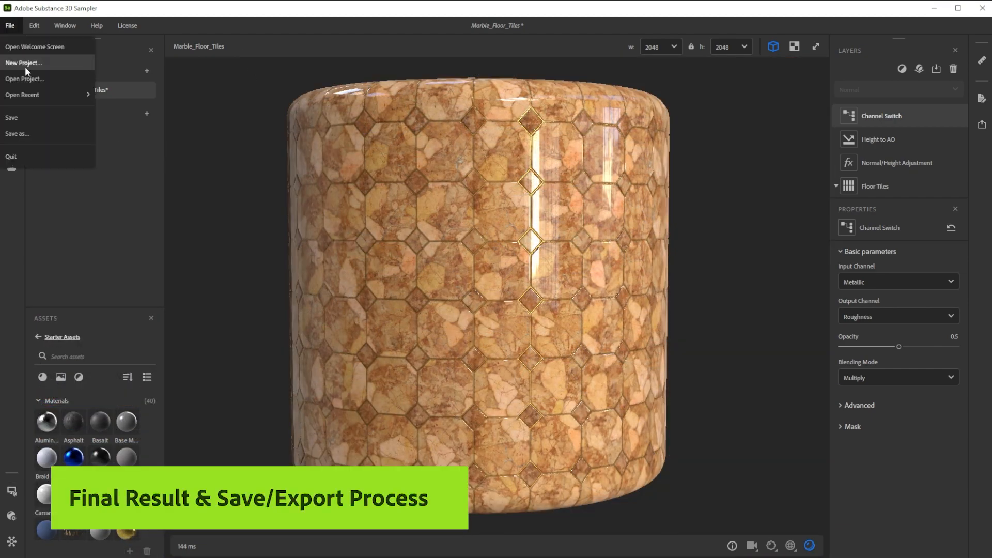
pyautogui.click(17, 134)
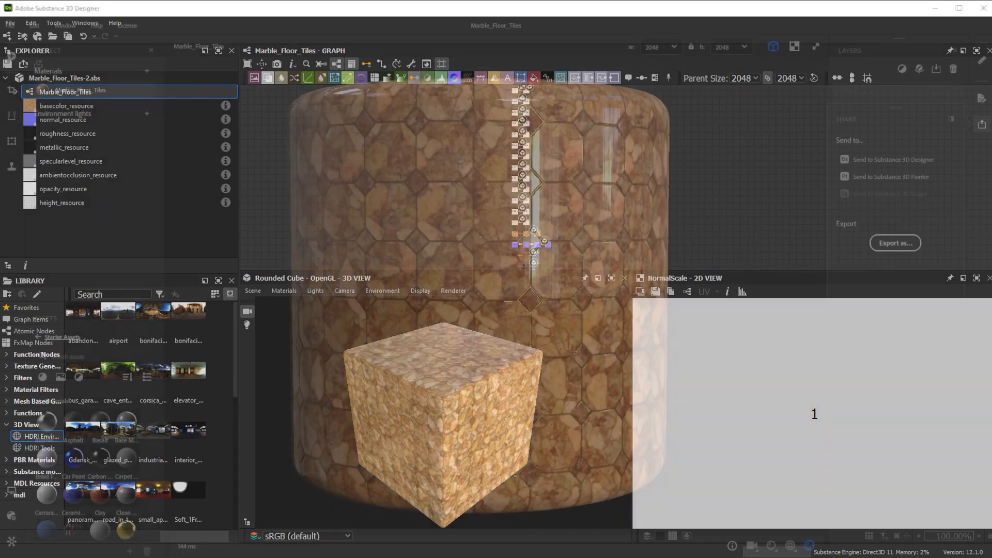
# Export the material as a Substance 3D asset file (.sbsar) to the queue
pyautogui.click(895, 242)
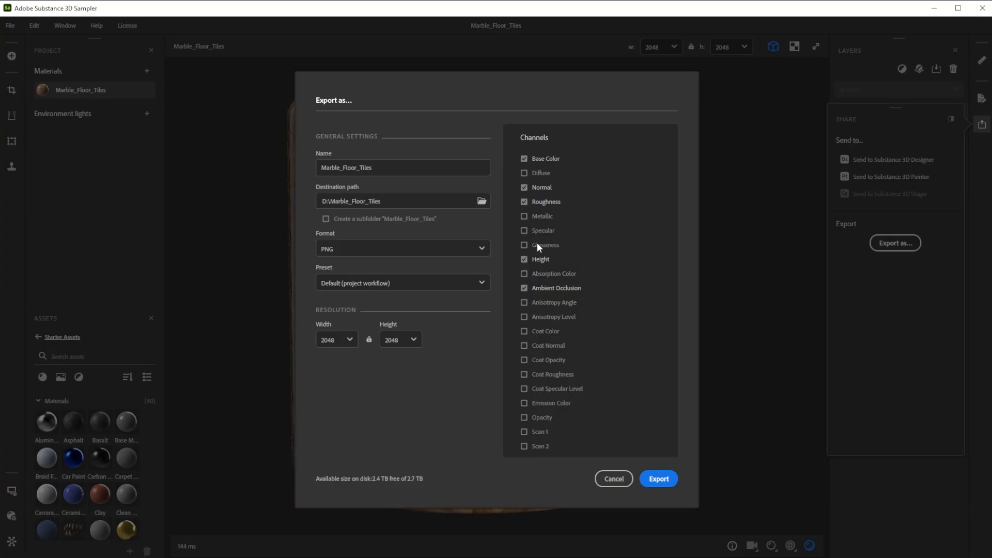
pyautogui.click(403, 248)
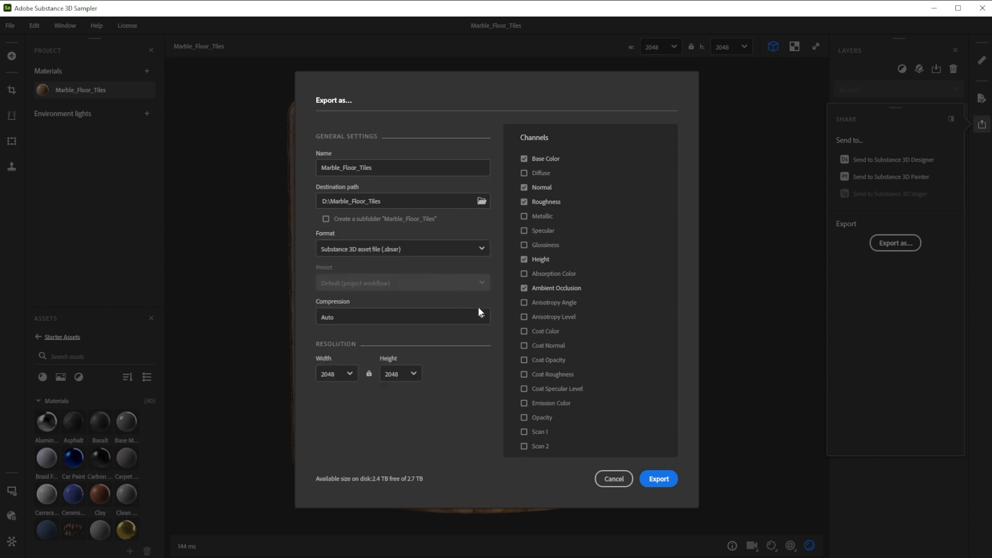
pyautogui.click(659, 478)
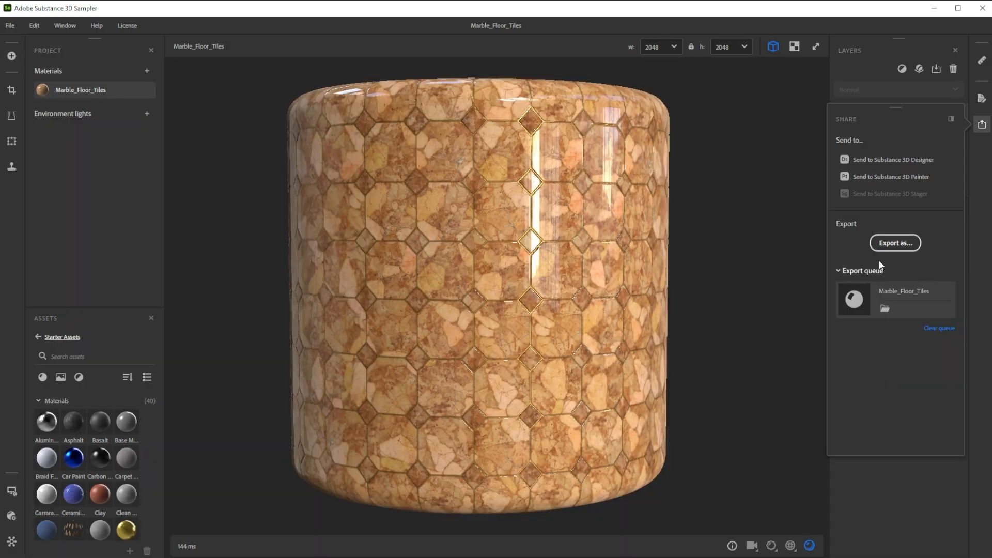
# Set up a second export with the format switched to PNG textures
pyautogui.click(895, 243)
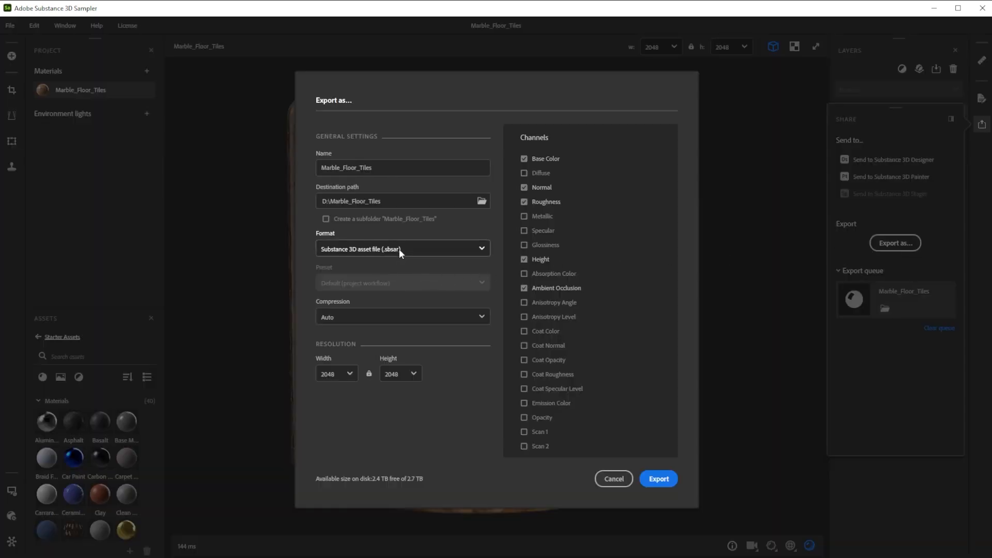
pyautogui.click(403, 248)
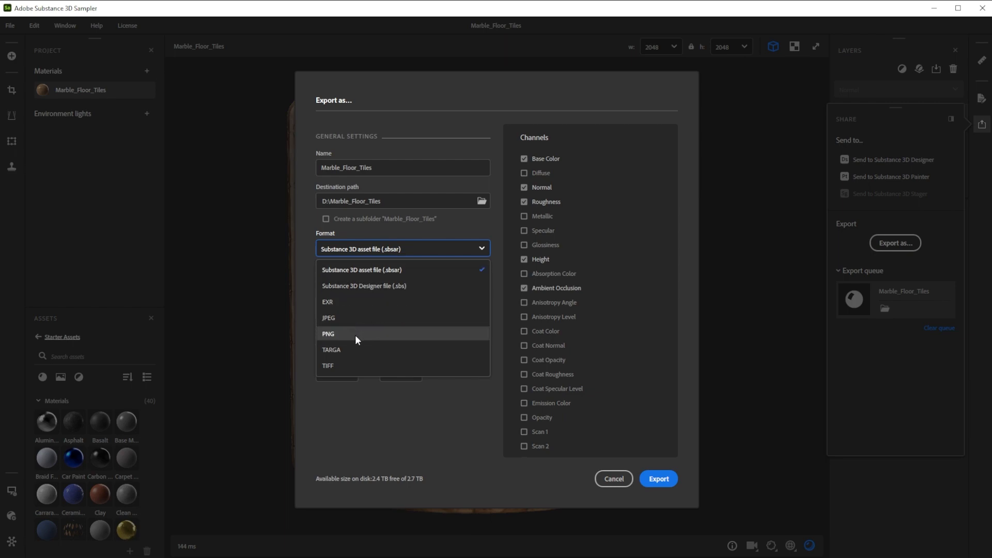
pyautogui.click(329, 334)
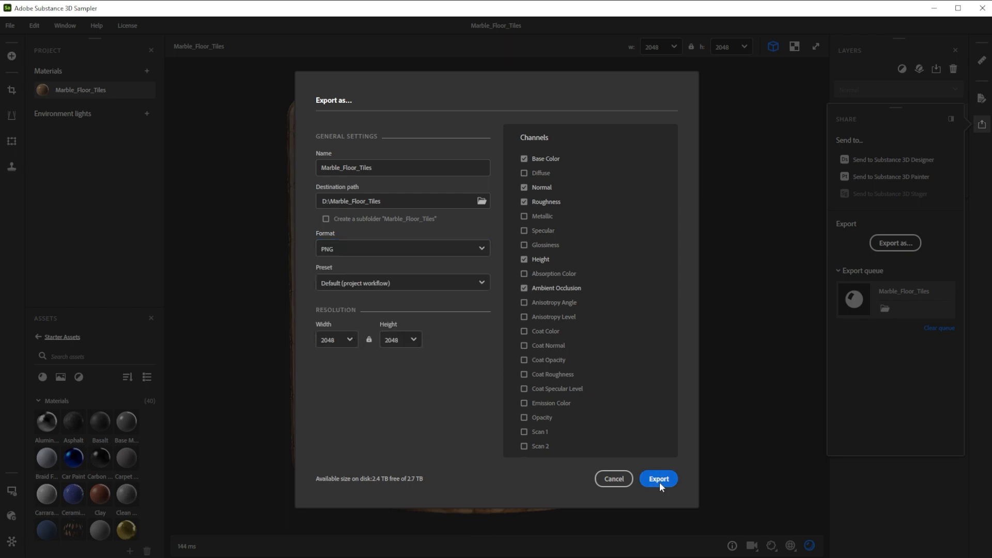